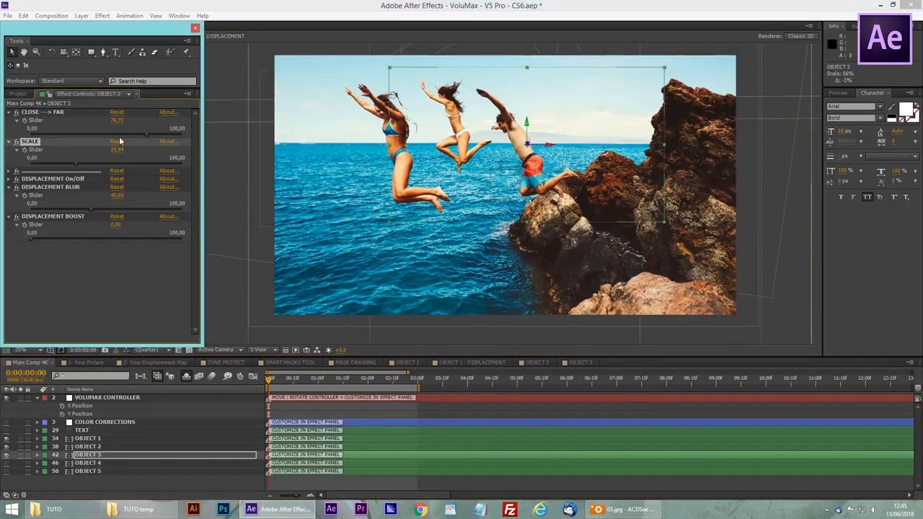
Scroll the VoluMax page past ratings and how-it-works steps to the ten tutorials banner.
left_click(107, 397)
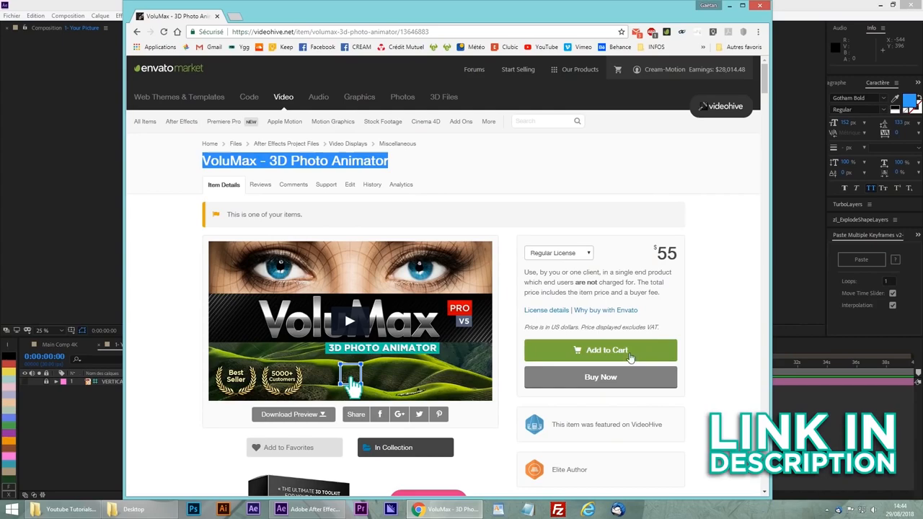
scroll("down", 3)
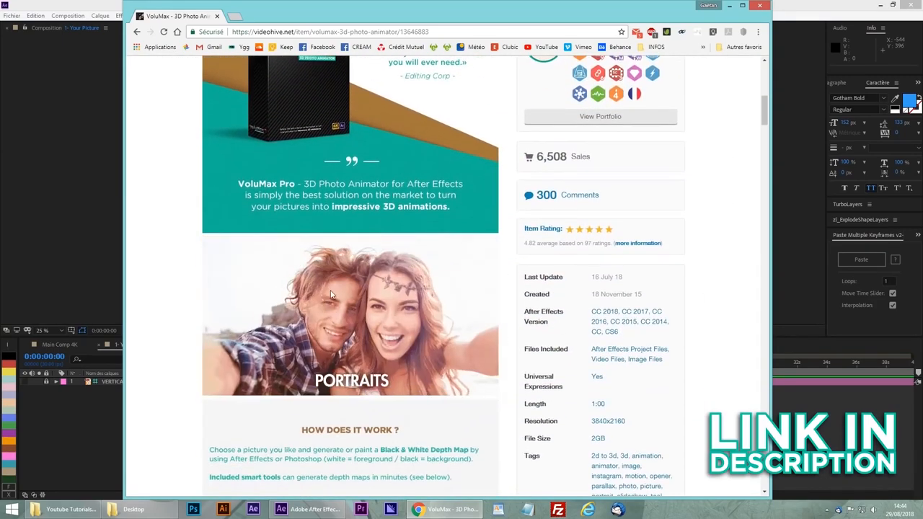
scroll("down", 3)
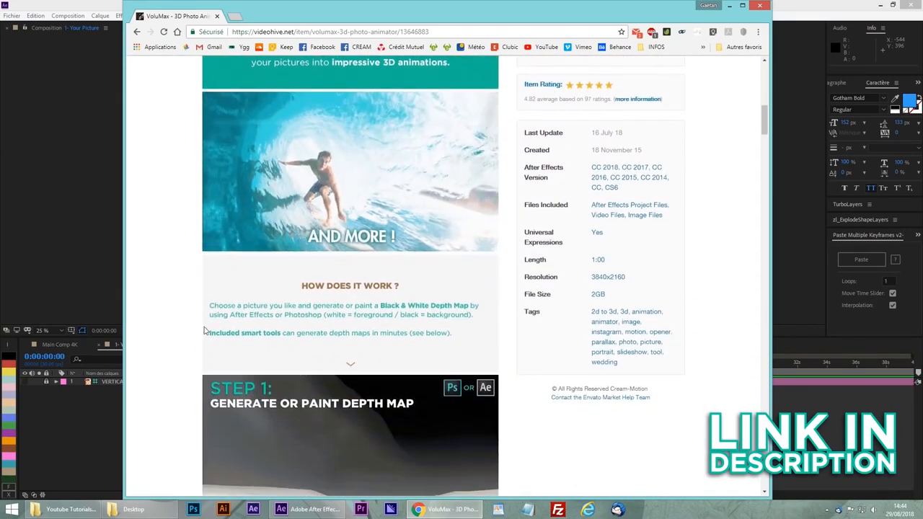
scroll("down", 3)
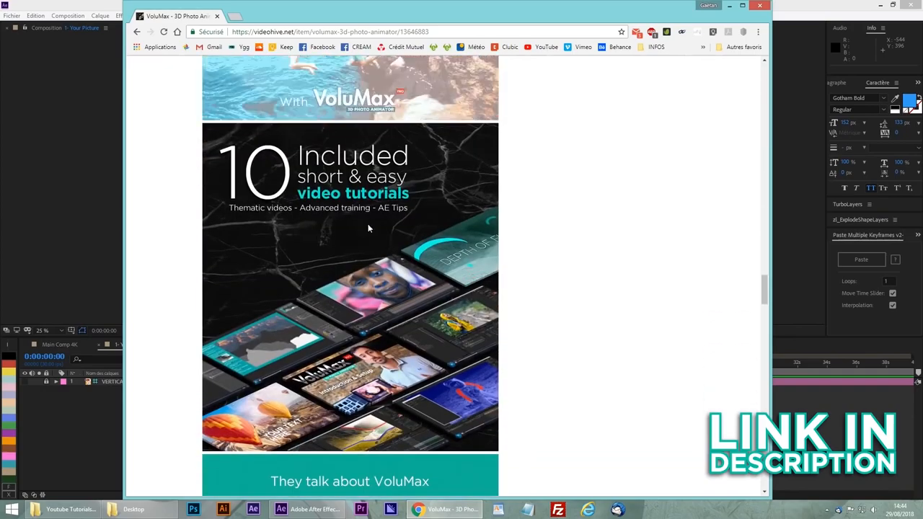